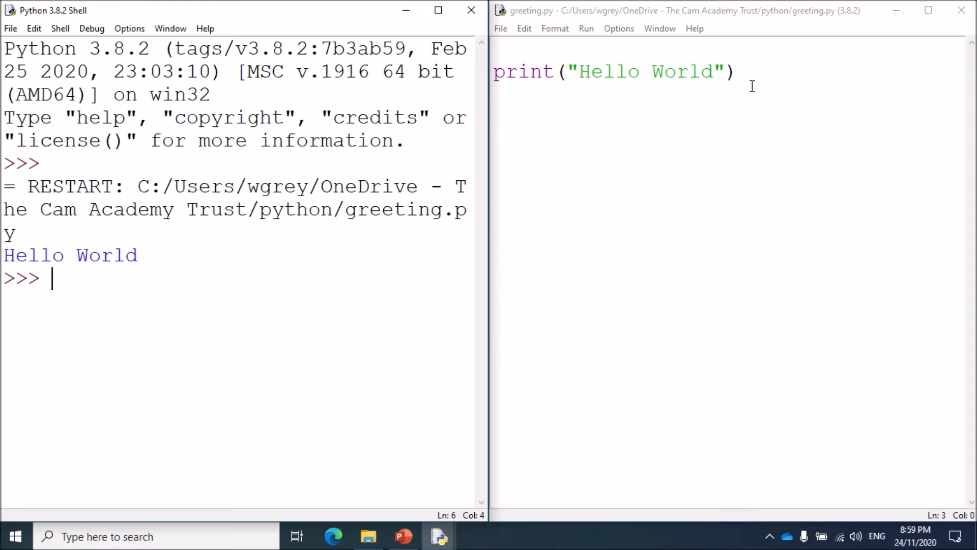
mouse_move(770, 66)
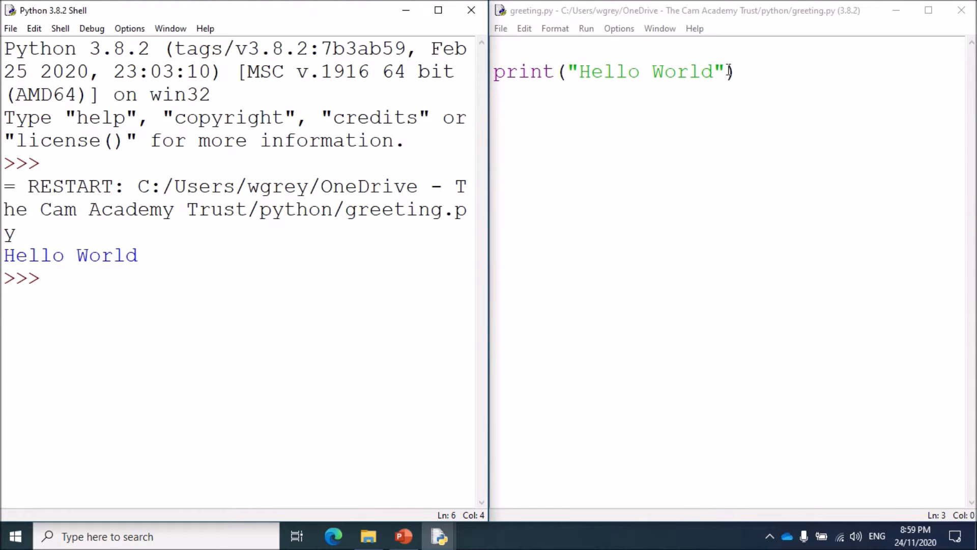
Remove the closing quote after Hello World, leaving the string literal unterminated
click(722, 71)
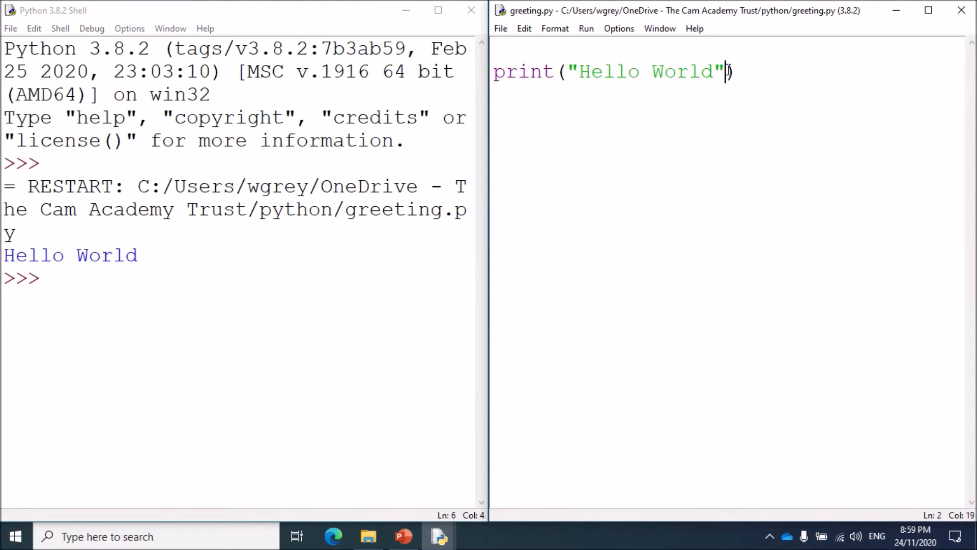
key(Backspace)
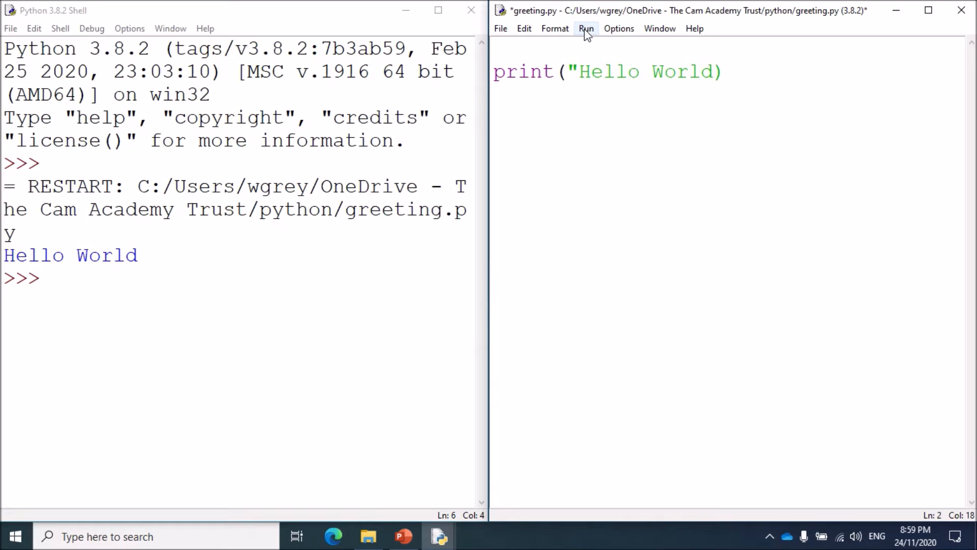
Save greeting.py and run it, raising SyntaxError: EOL while scanning string literal
click(585, 28)
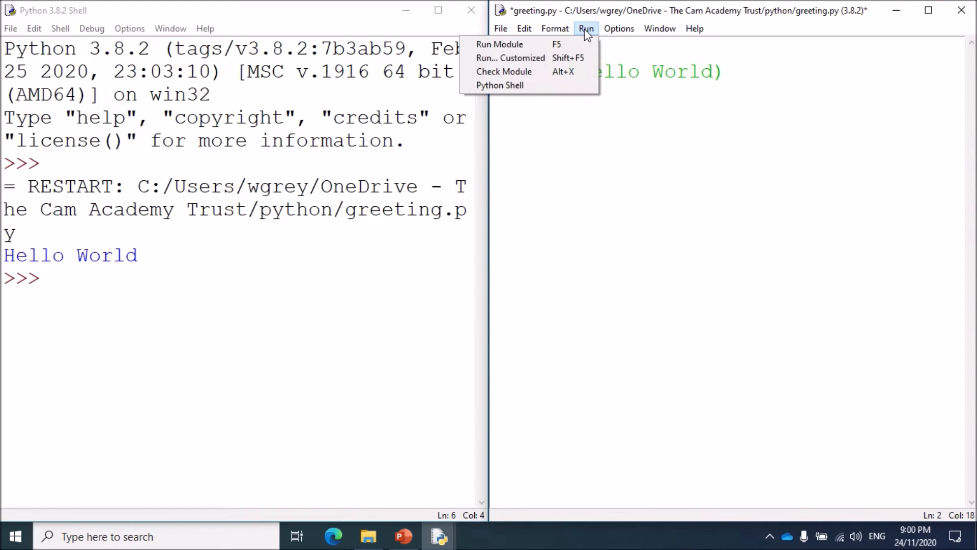
click(501, 28)
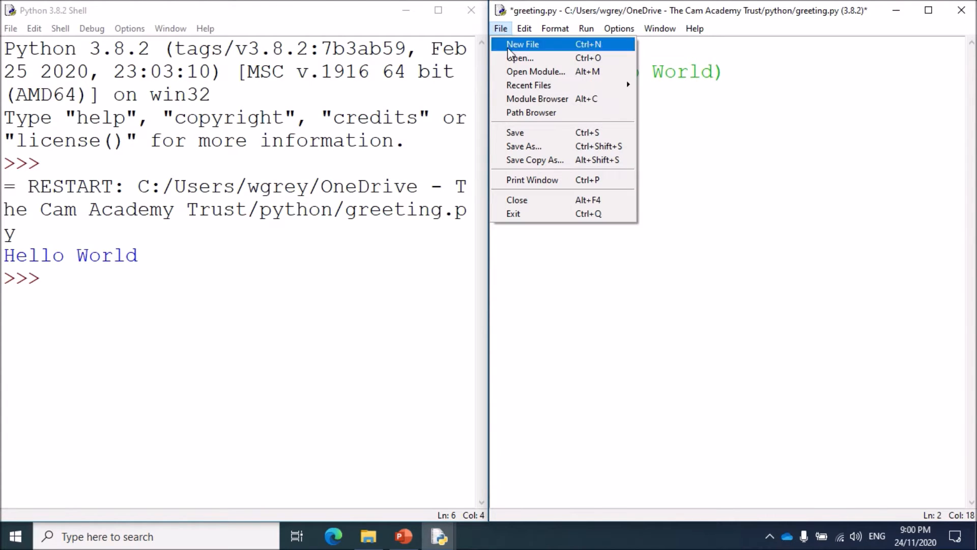
click(585, 28)
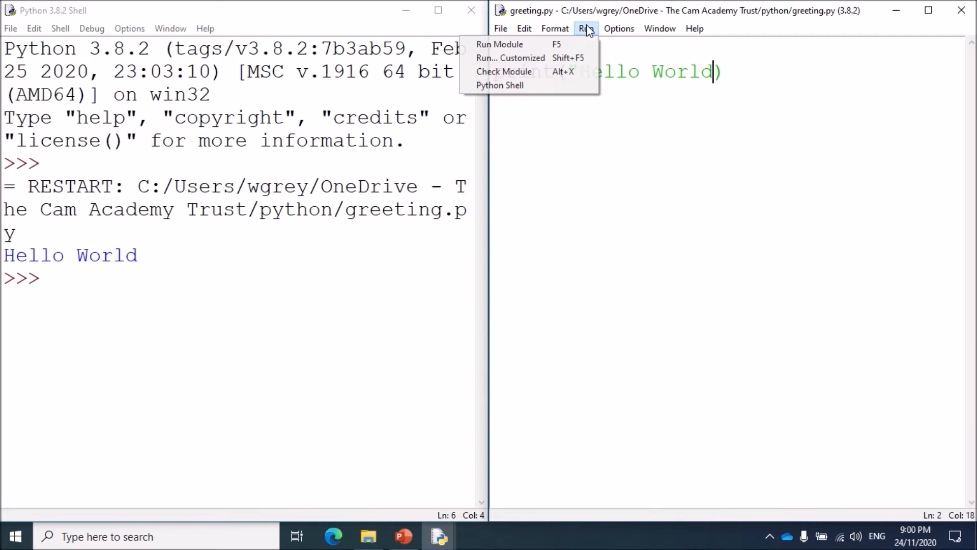
click(500, 44)
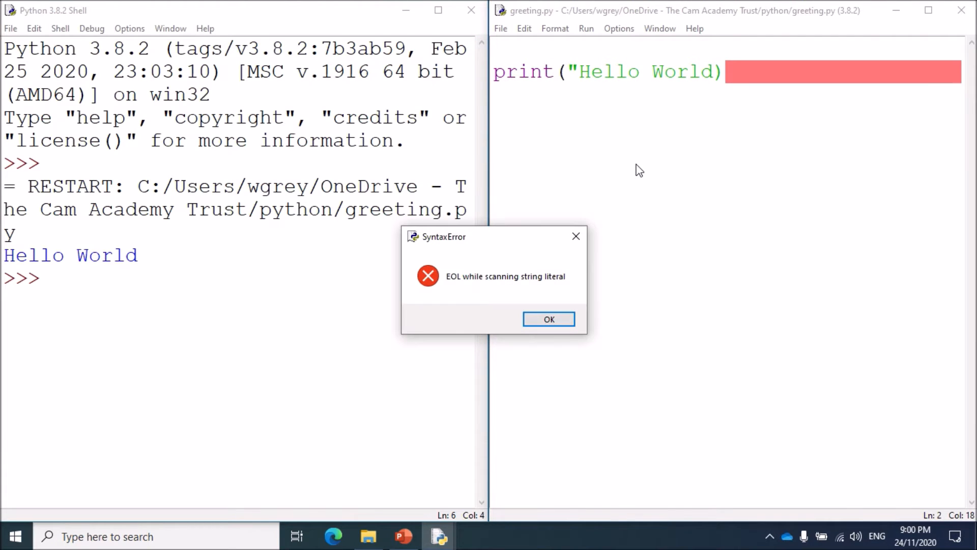
mouse_move(599, 248)
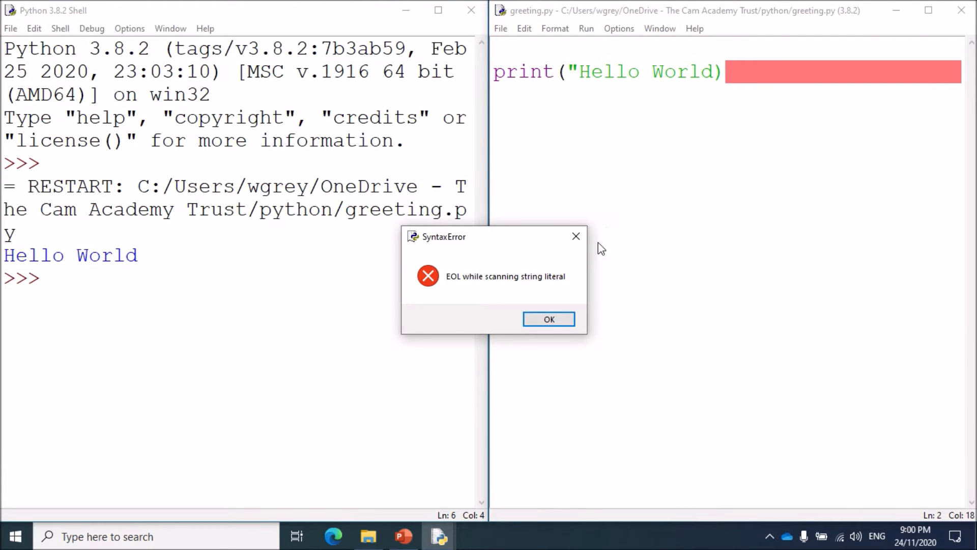
mouse_move(524, 289)
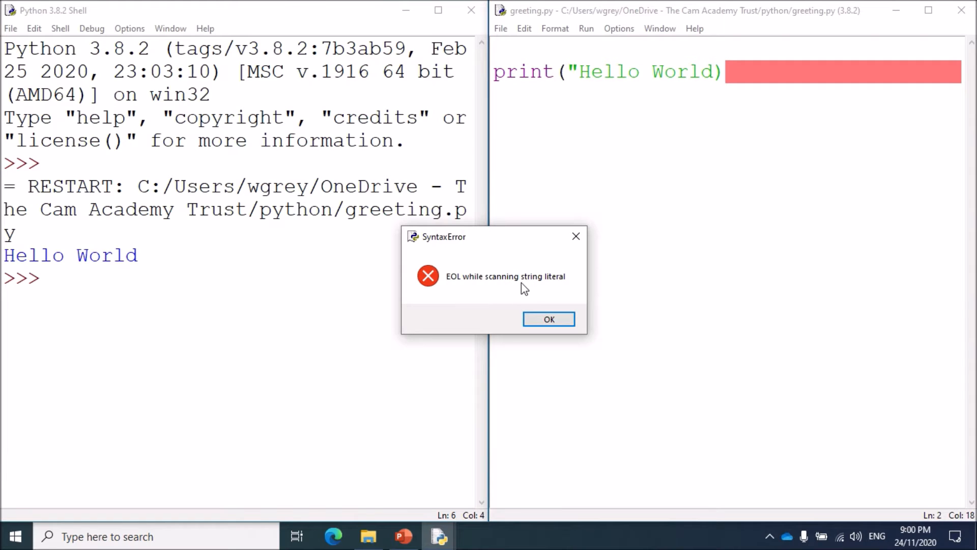
mouse_move(573, 289)
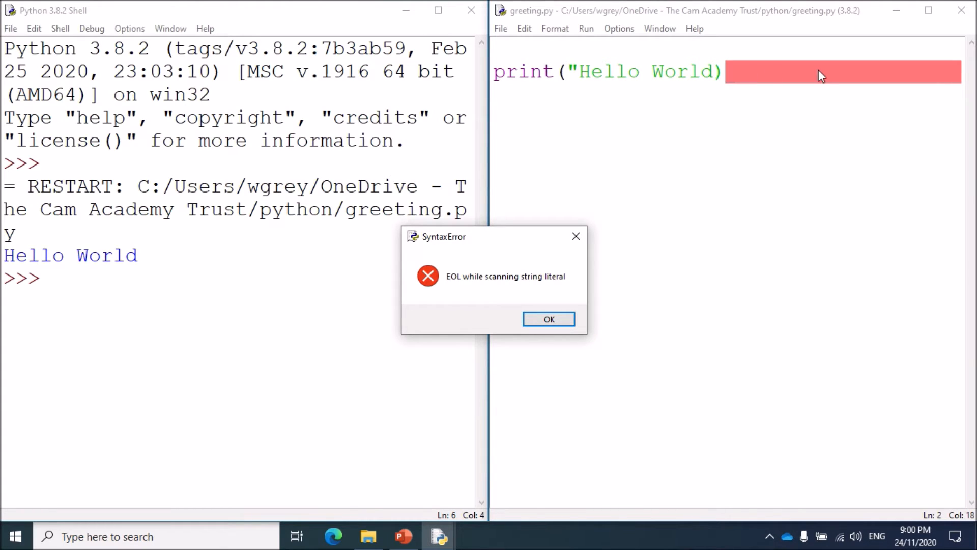
mouse_move(735, 80)
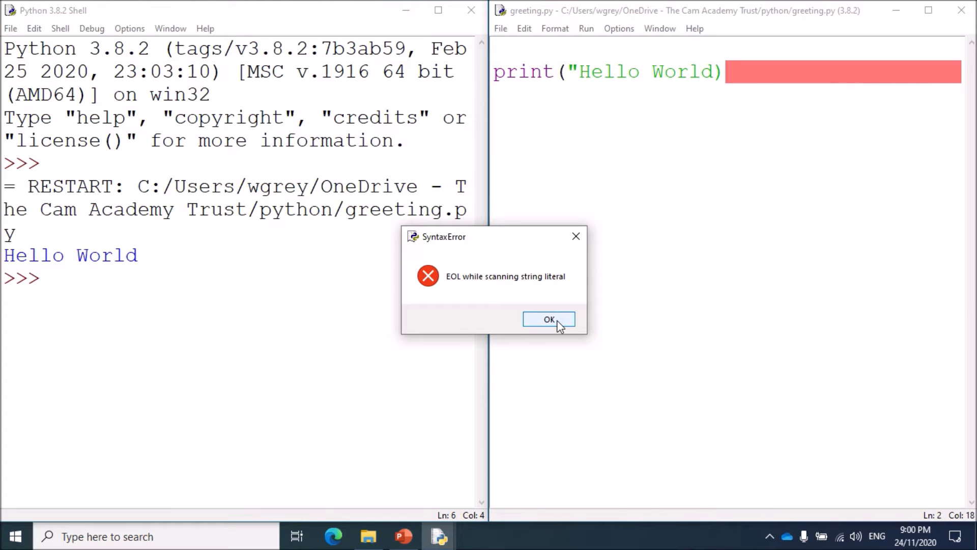
Dismiss the SyntaxError dialog and delete the print call's closing parenthesis
click(549, 319)
text(")
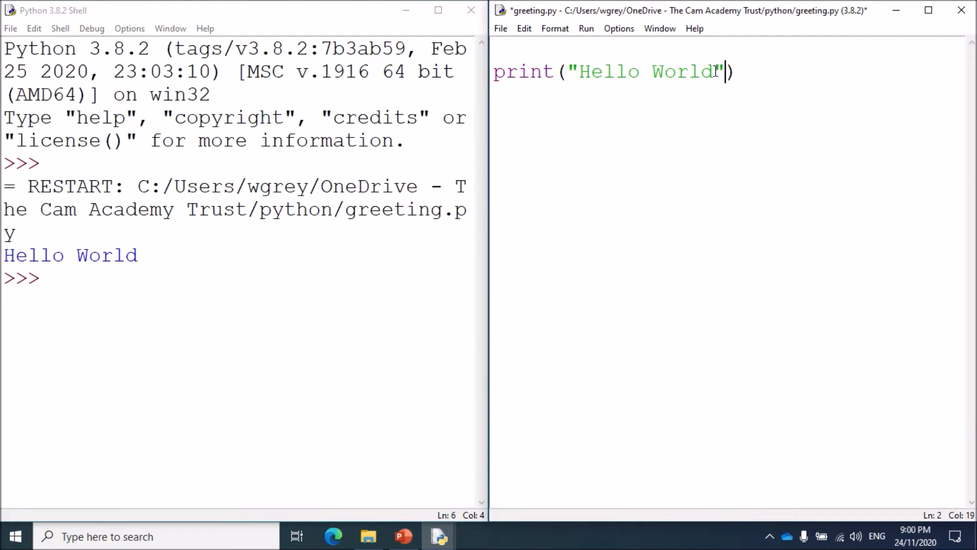
mouse_move(694, 163)
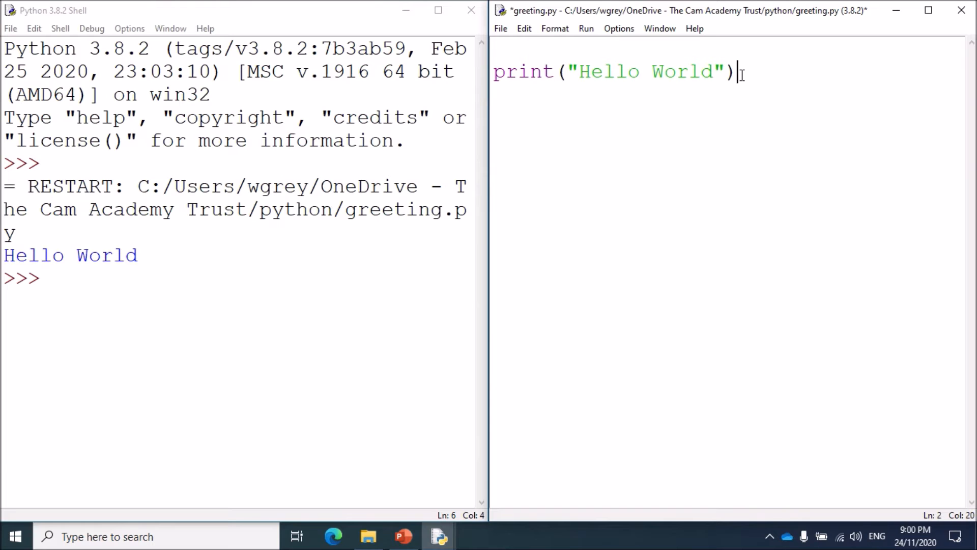
key(Backspace)
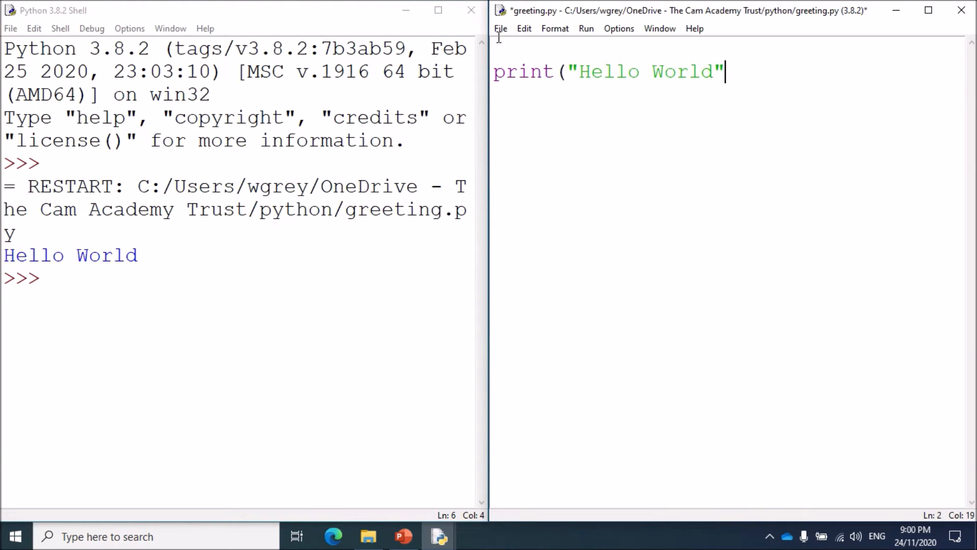
Save and run the bracketless script, then dismiss the unexpected EOF while parsing error
click(500, 28)
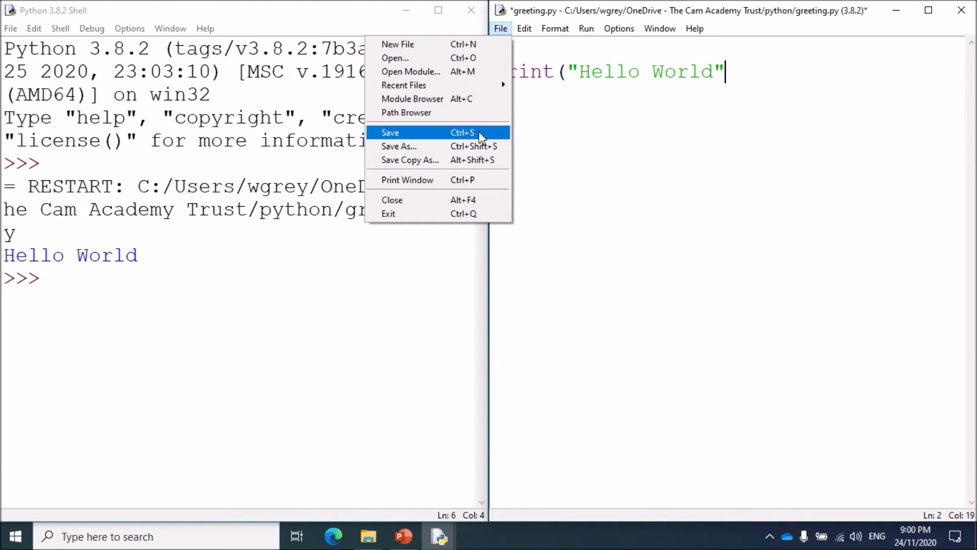
click(586, 28)
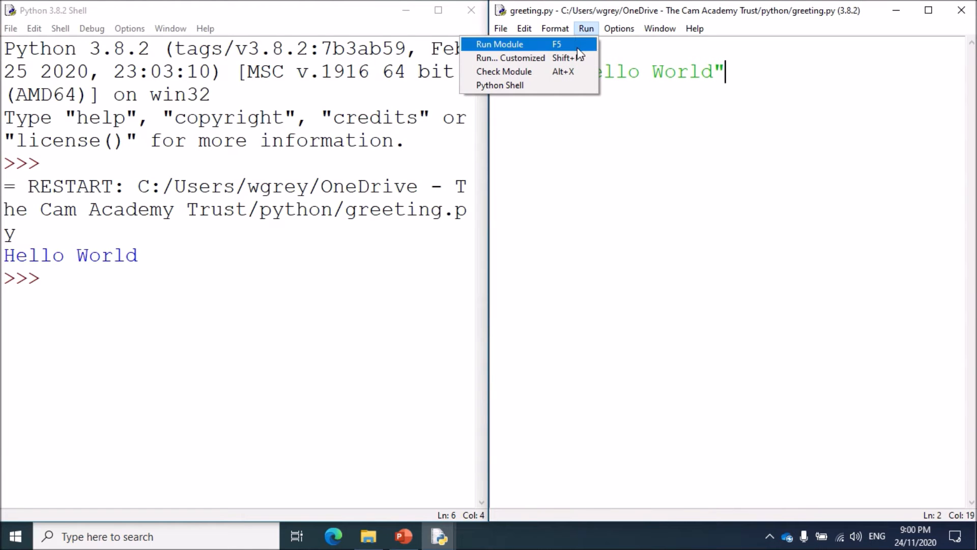
click(499, 44)
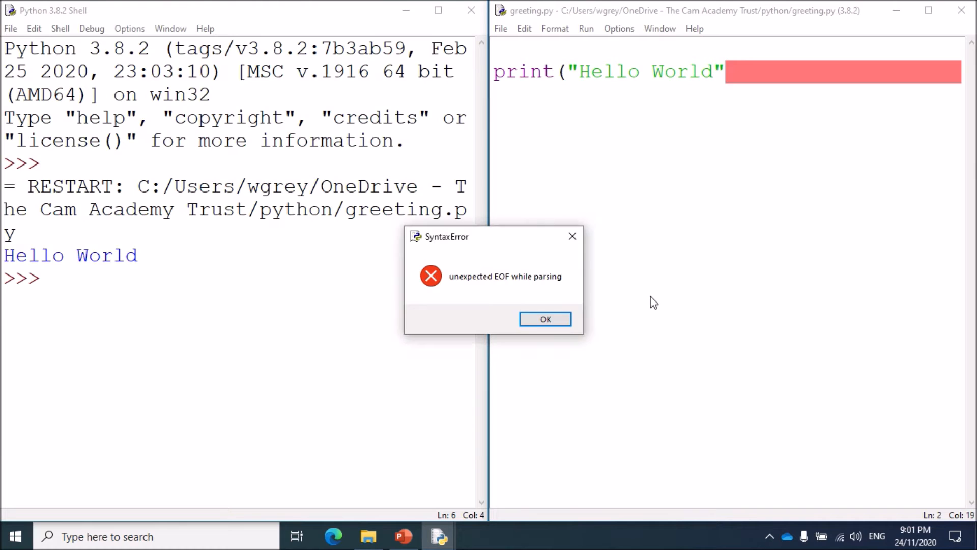
mouse_move(560, 292)
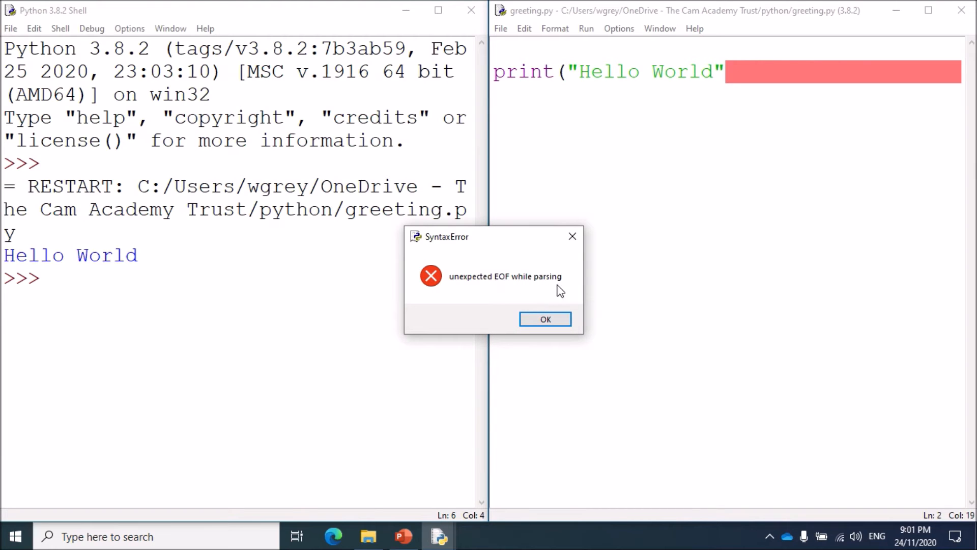
mouse_move(564, 291)
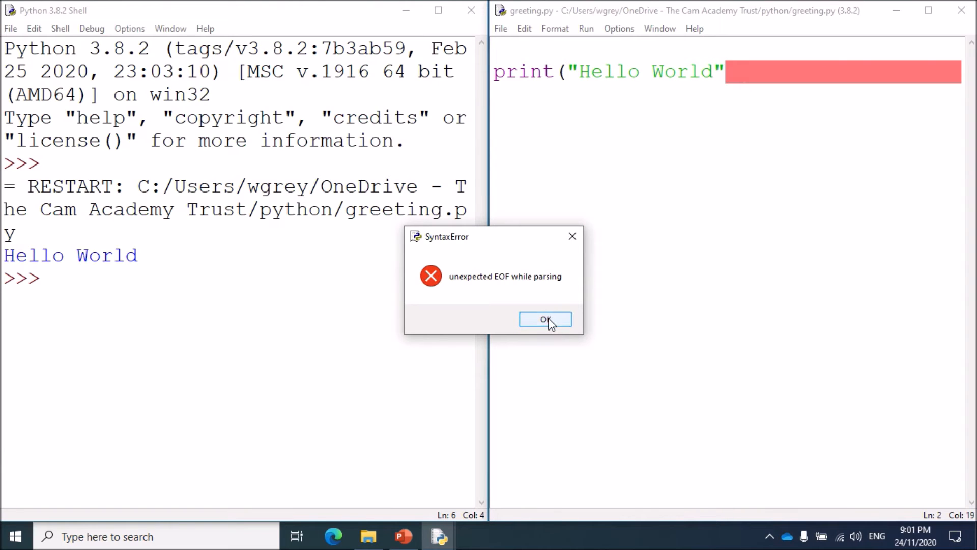
click(544, 320)
text())
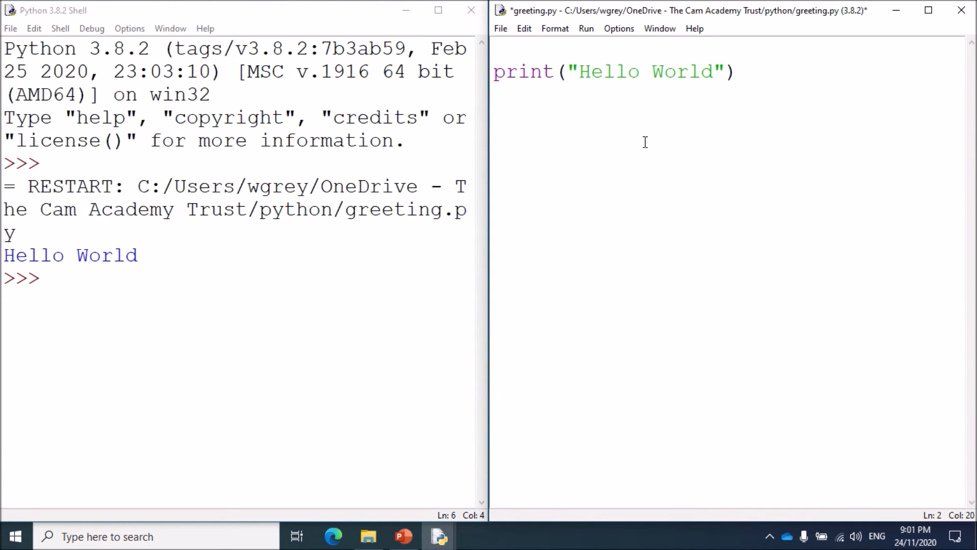
Capitalise the keyword so the line reads Print("Hello World")
click(533, 72)
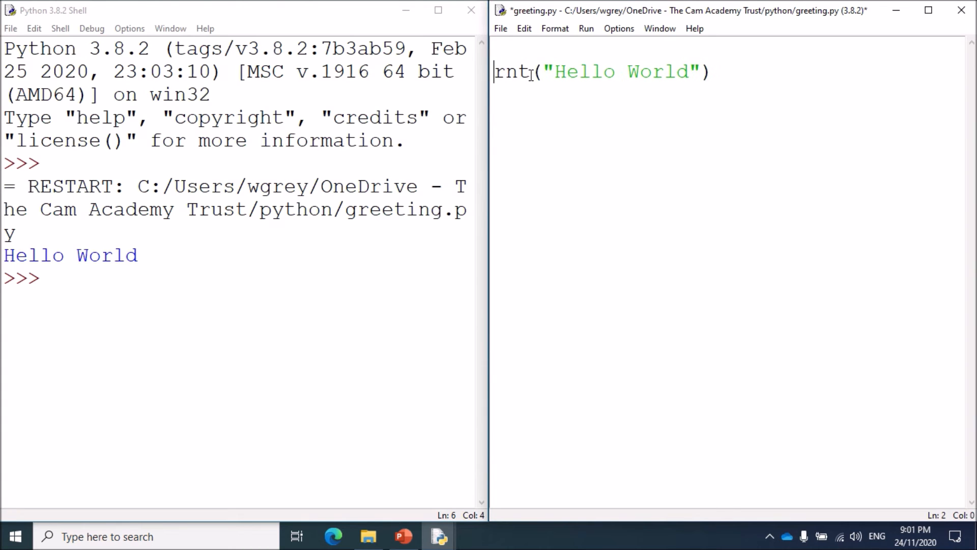
text(Print)
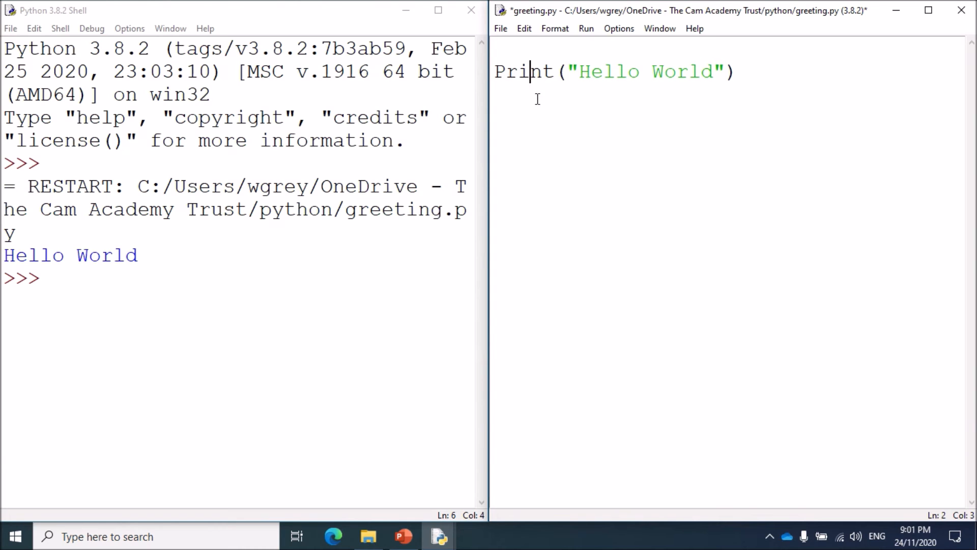
click(585, 28)
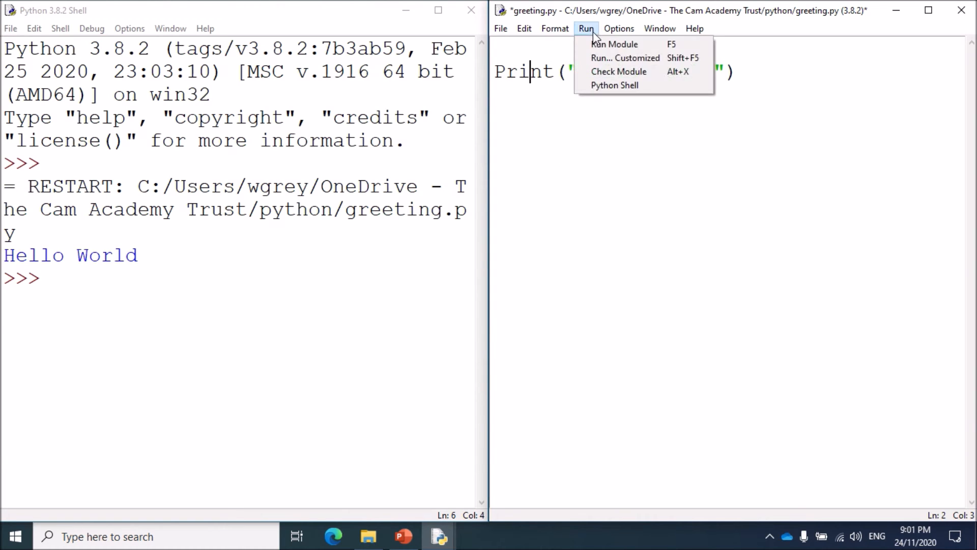
Save and run the script, then highlight the NameError traceback and its line number 2
click(614, 44)
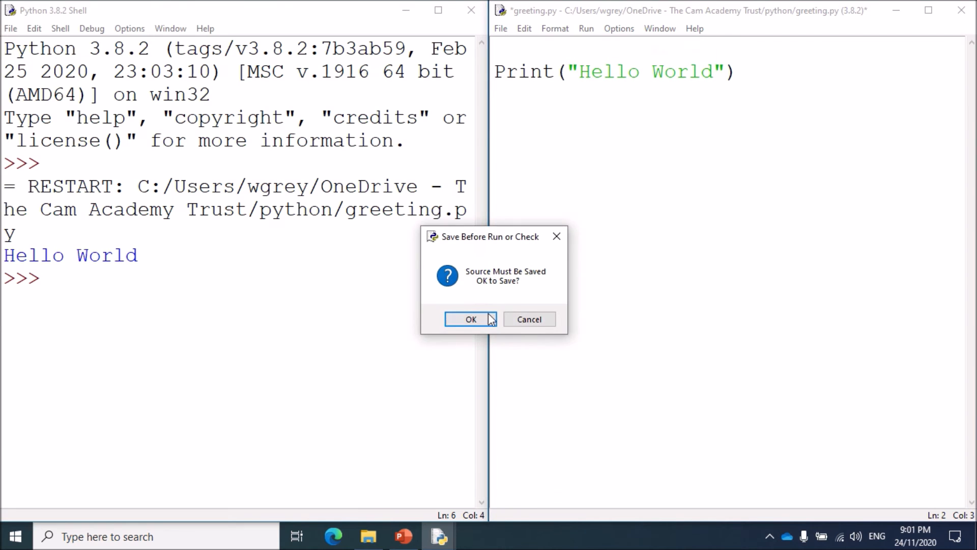
click(471, 320)
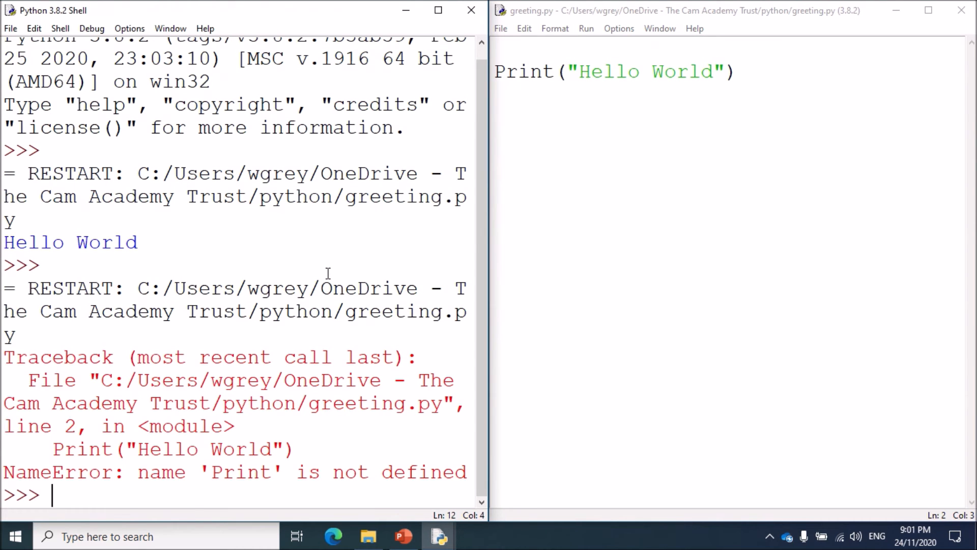
mouse_move(137, 377)
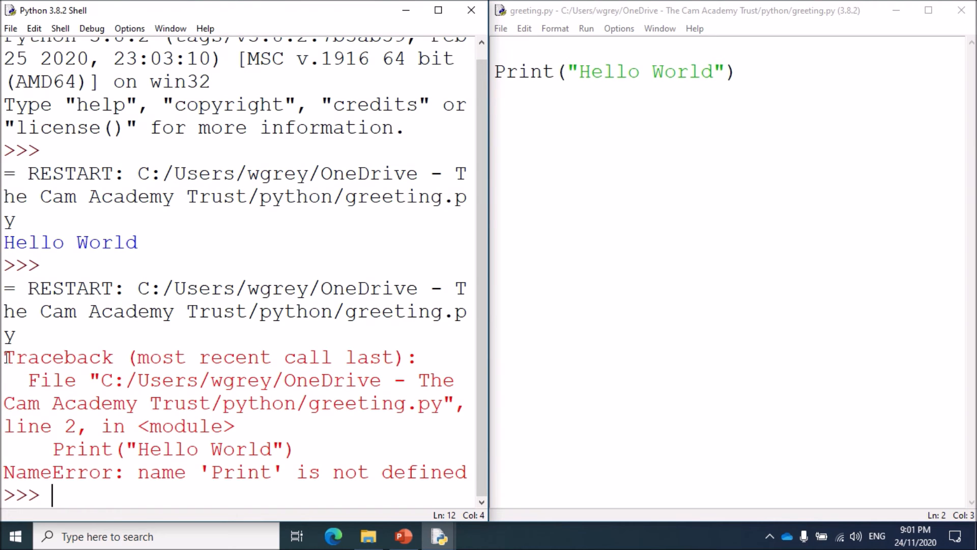
drag(5, 357, 180, 403)
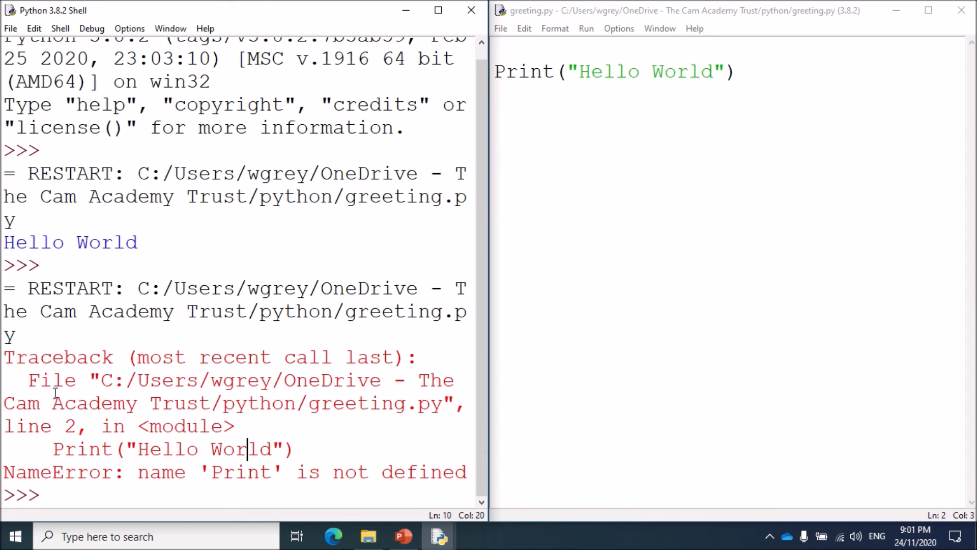
drag(3, 357, 293, 455)
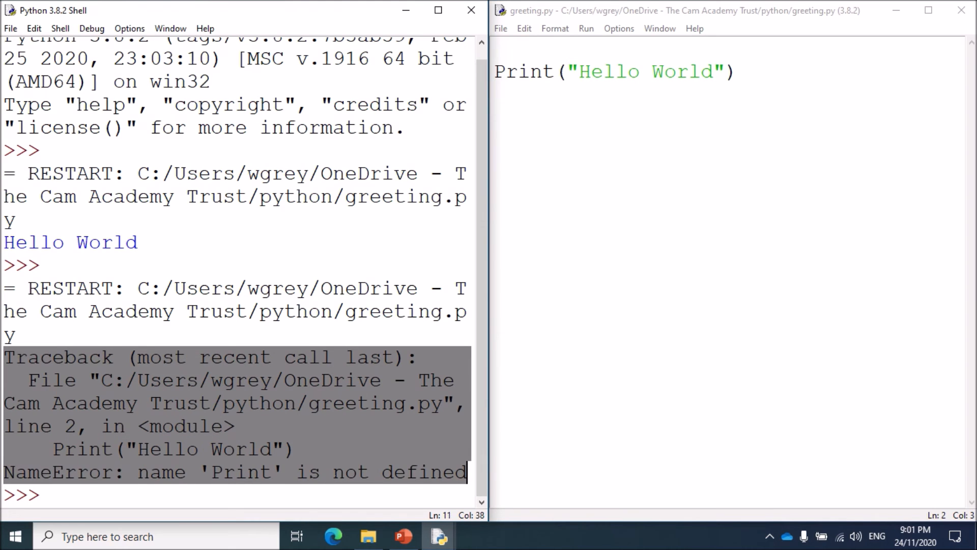
double_click(245, 472)
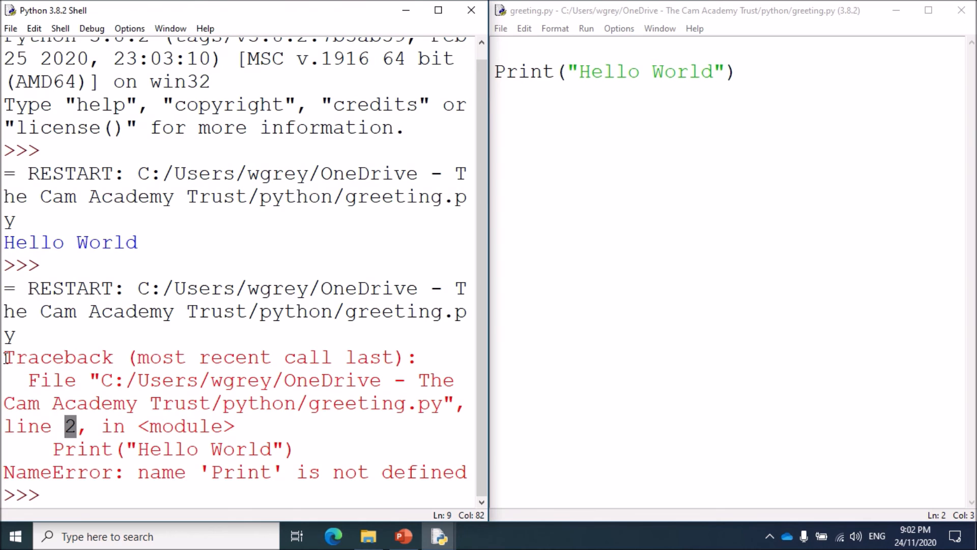
drag(3, 358, 461, 472)
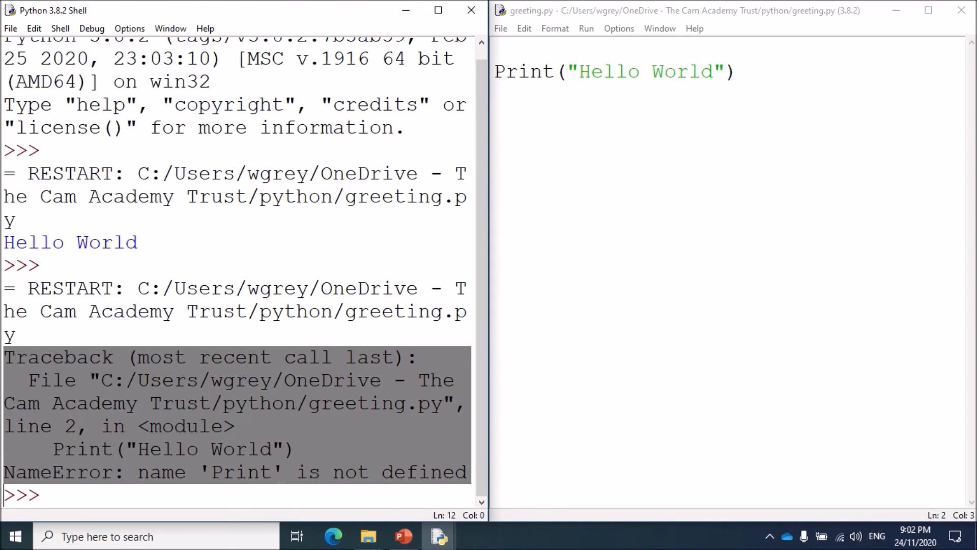
click(77, 426)
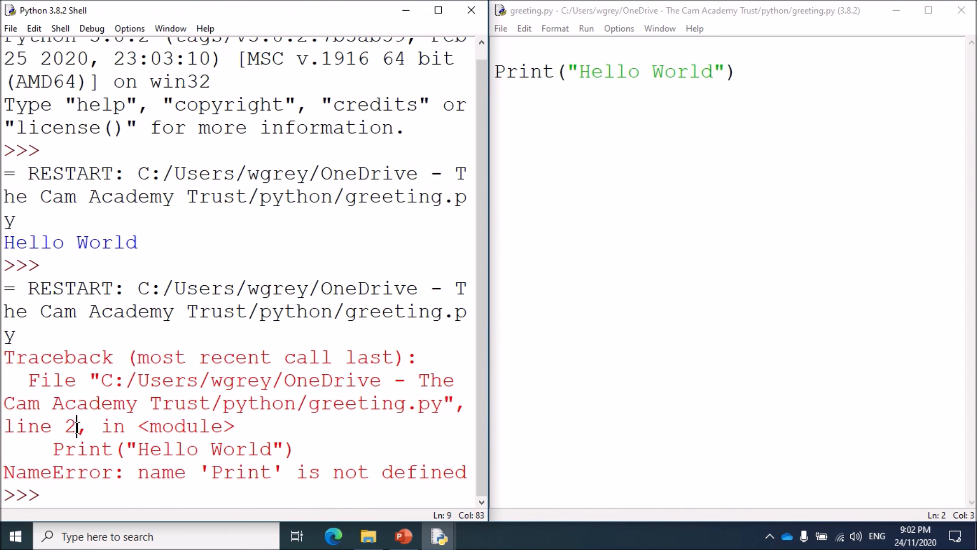
double_click(70, 427)
text(p)
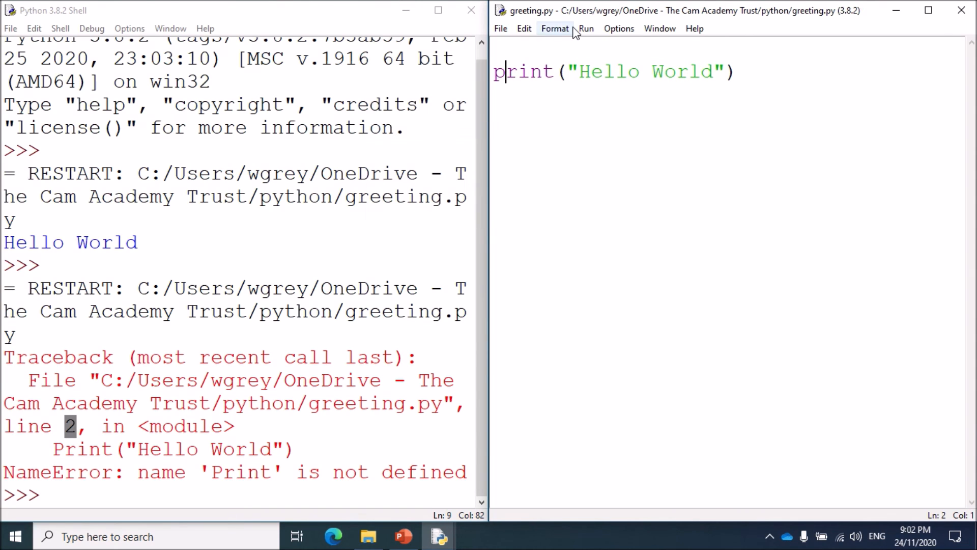
Open the Run menu with the line restored to lowercase print("Hello World")
click(585, 28)
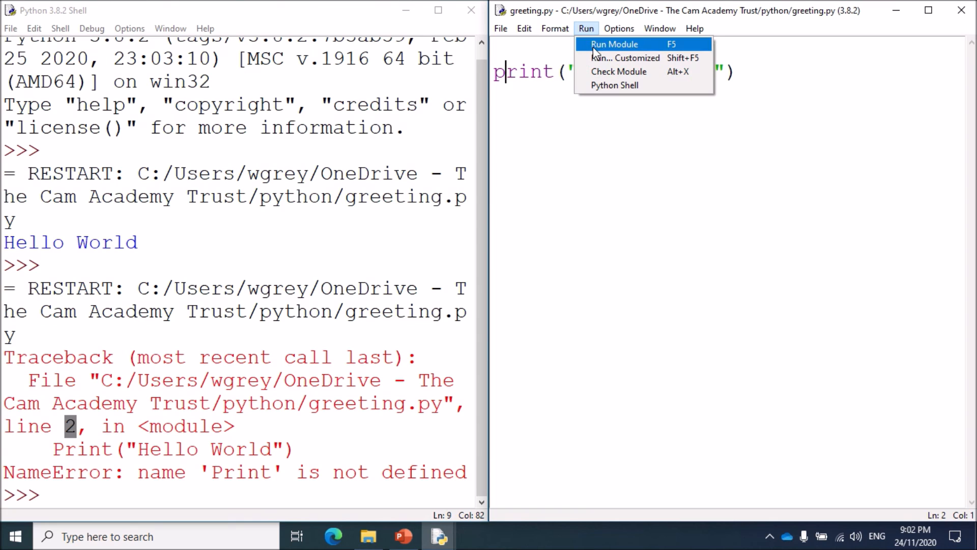